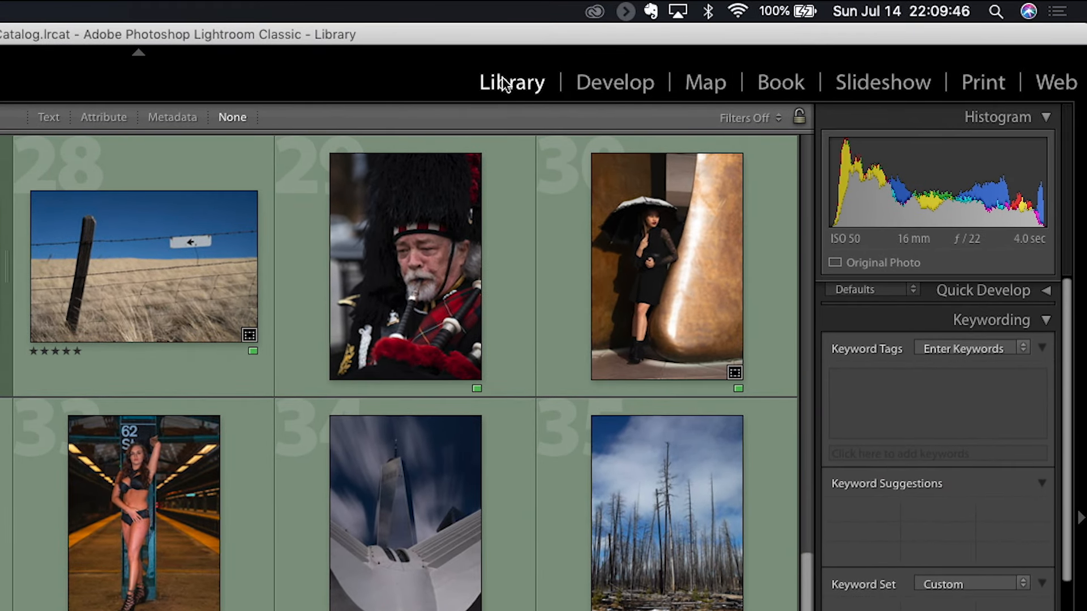
# Move between the Develop and Book modules and other modules, ending in Develop on the beach sunset photo
pyautogui.click(614, 81)
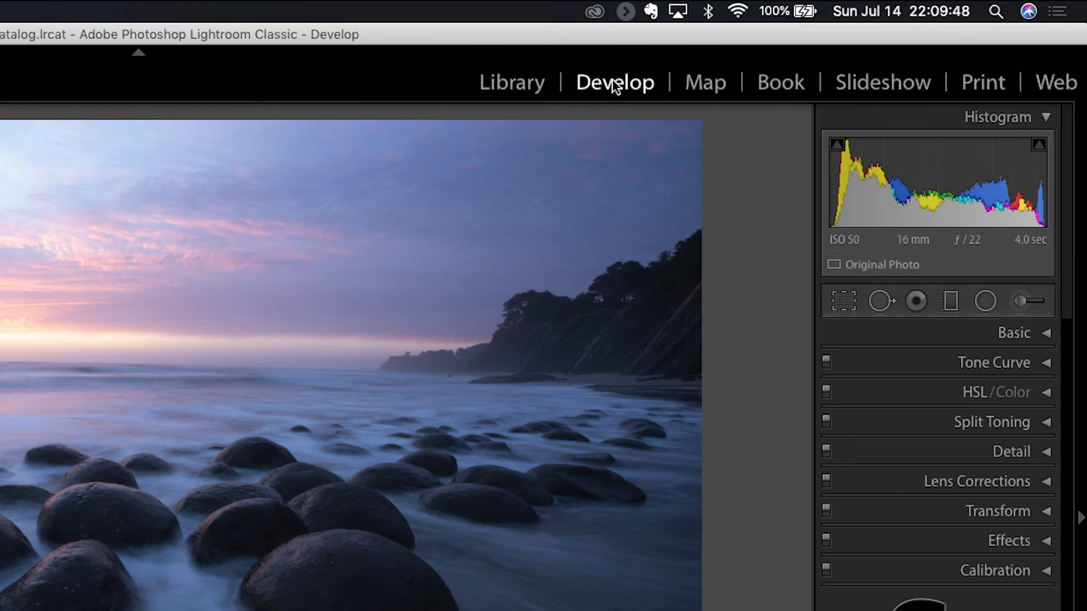
pyautogui.click(780, 81)
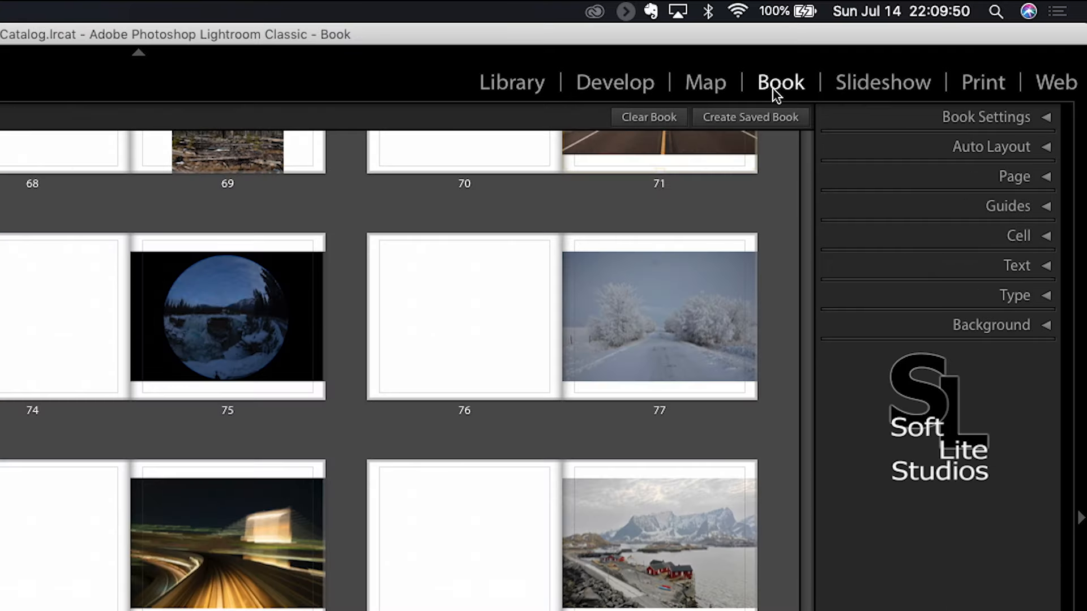
pyautogui.moveTo(987, 94)
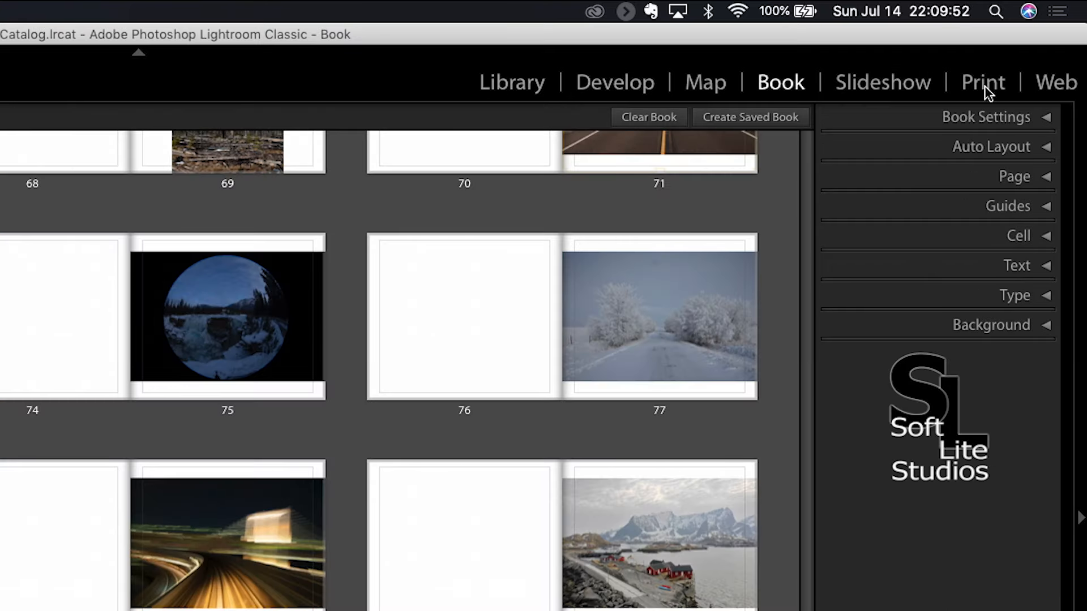
pyautogui.moveTo(1056, 82)
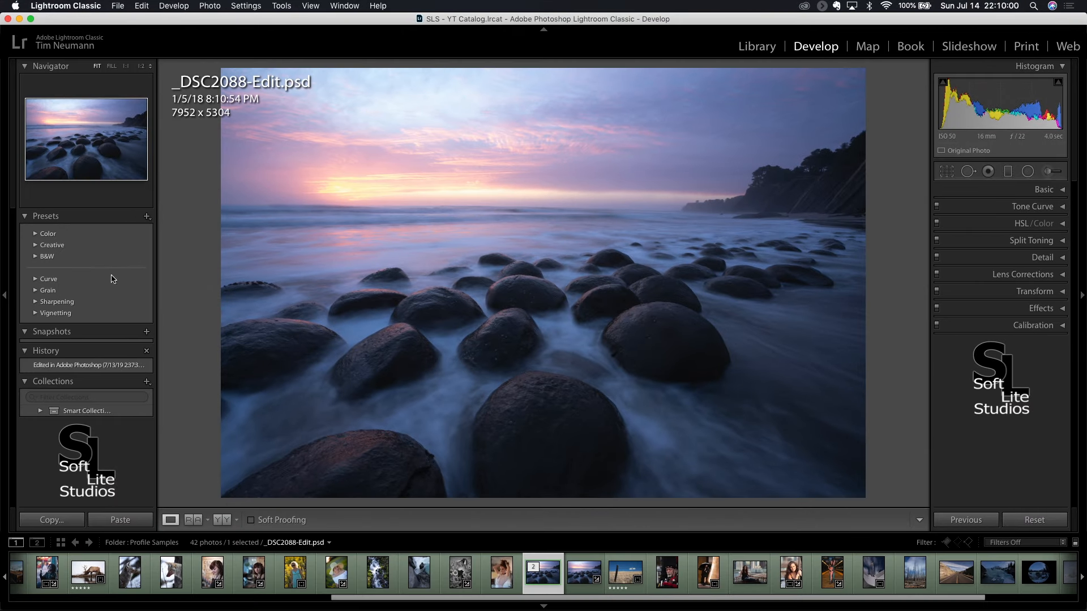
pyautogui.moveTo(84, 135)
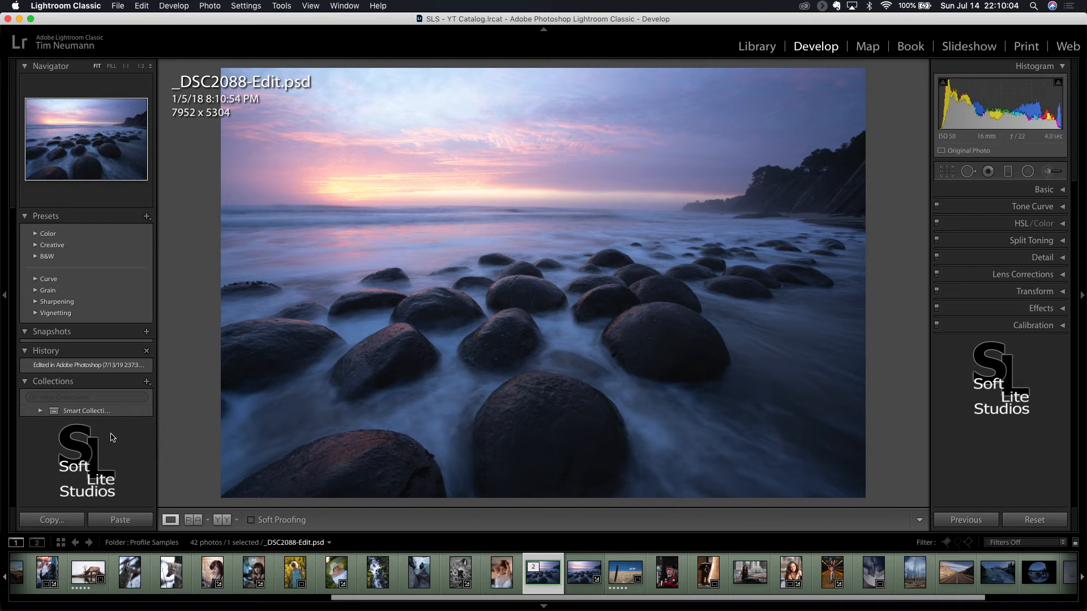
pyautogui.moveTo(1028, 474)
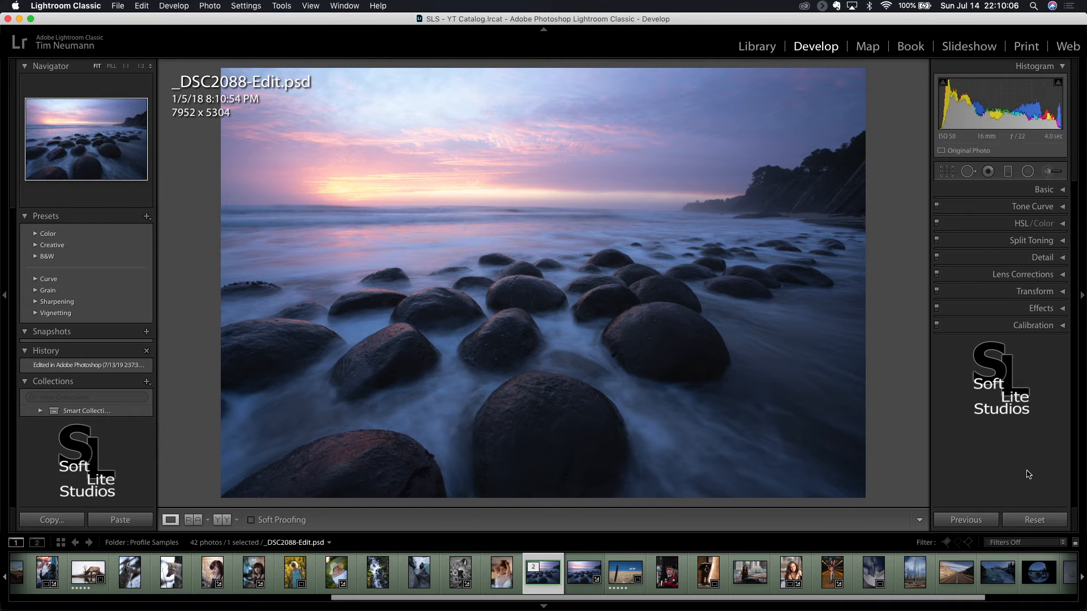
pyautogui.click(756, 46)
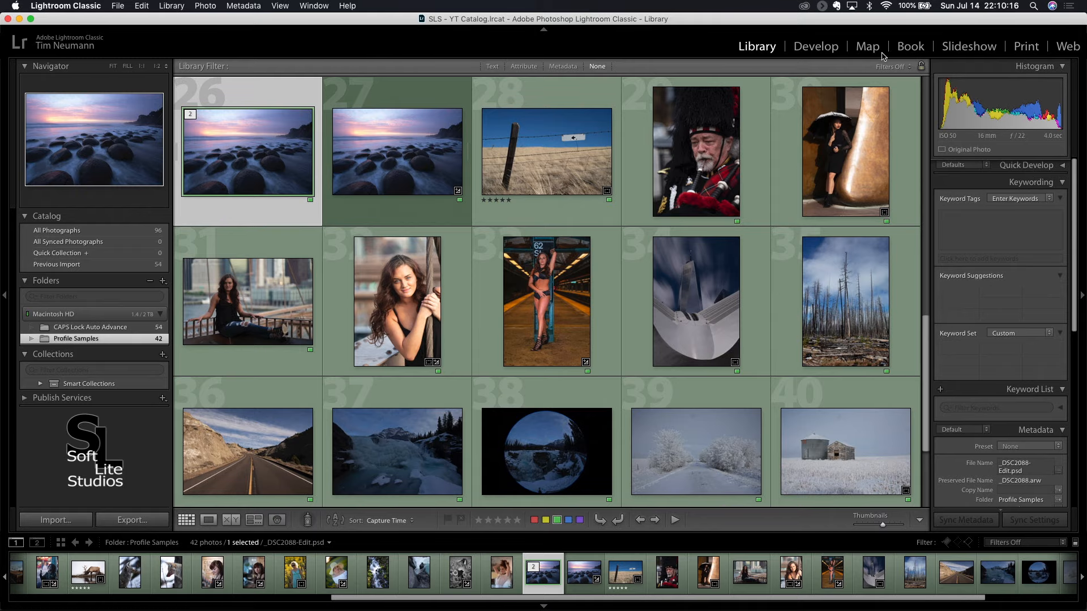
pyautogui.click(815, 46)
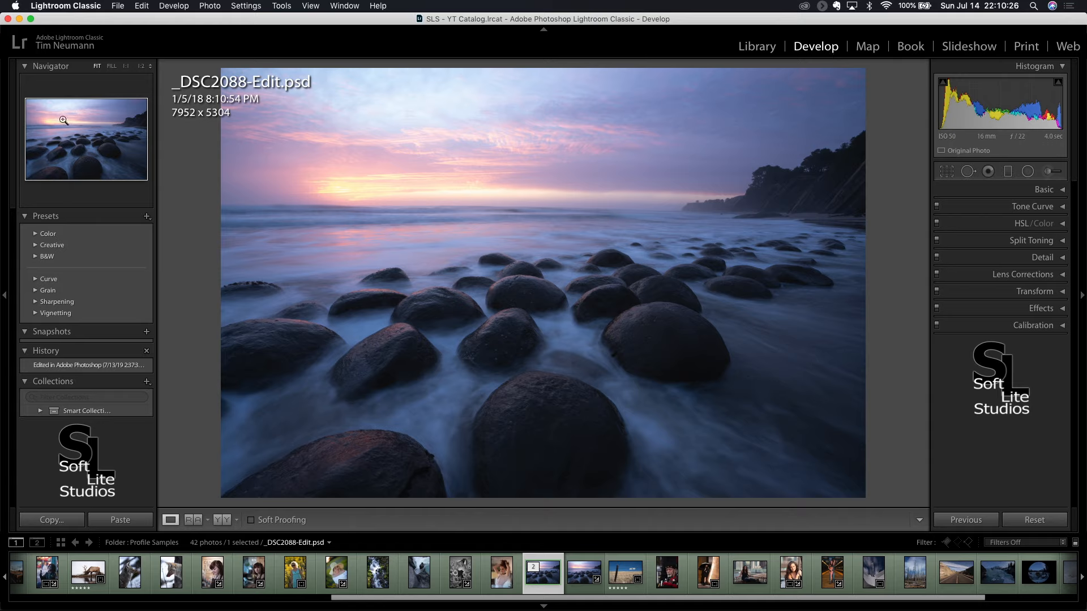
pyautogui.moveTo(50, 457)
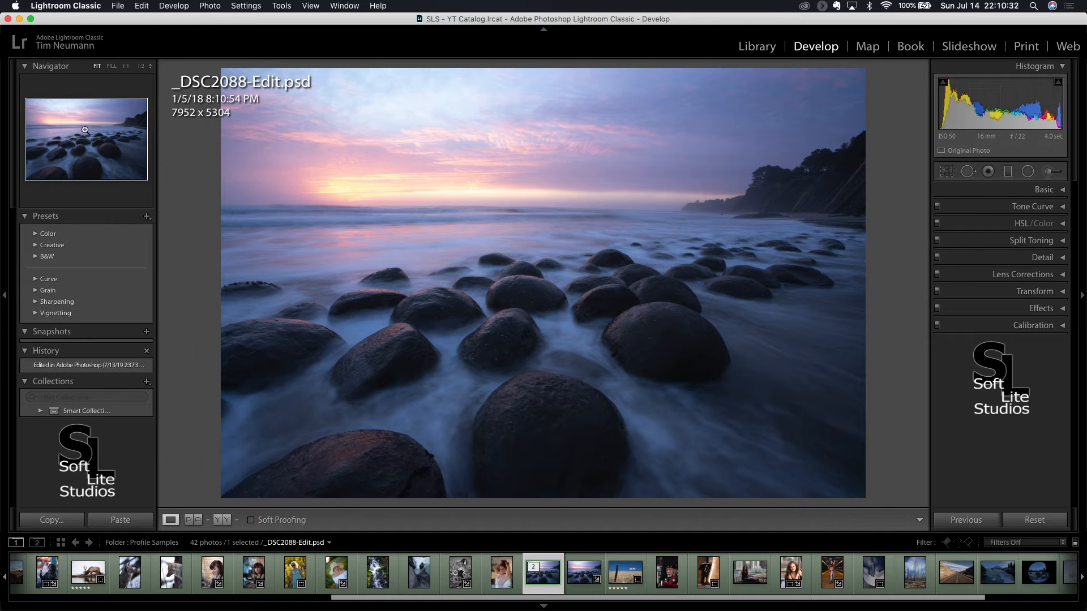
pyautogui.moveTo(78, 248)
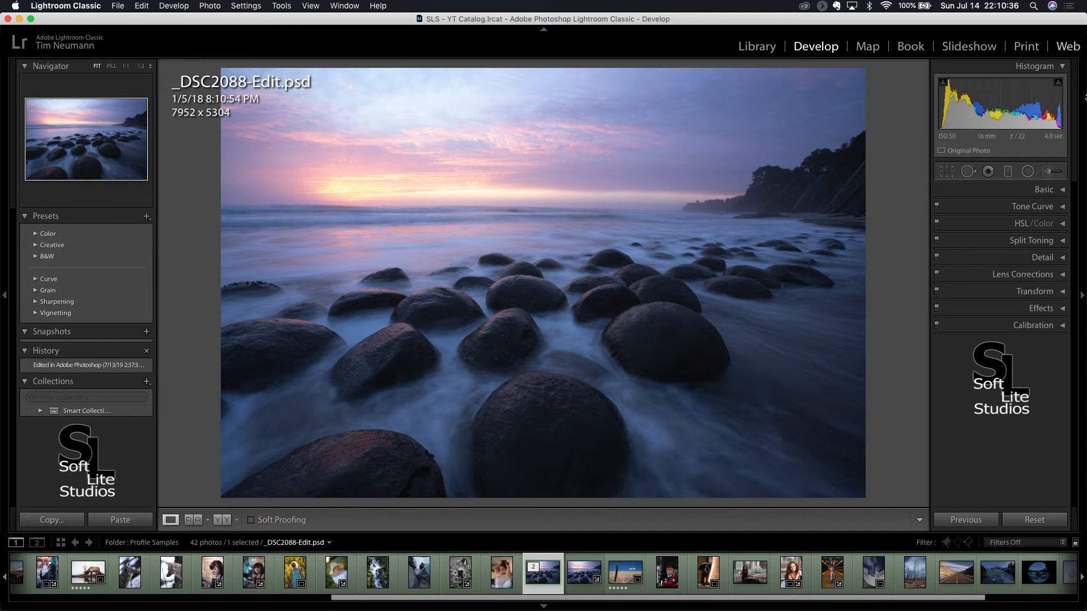
pyautogui.moveTo(1054, 454)
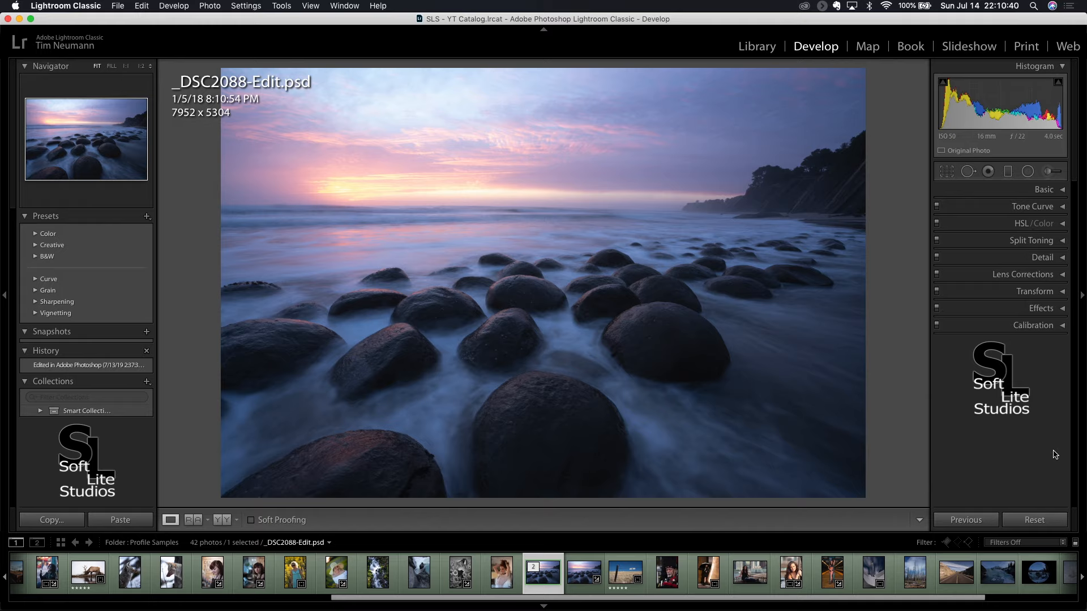
# Expand the Basic, Tone Curve and HSL/Color Develop panels
pyautogui.click(1043, 189)
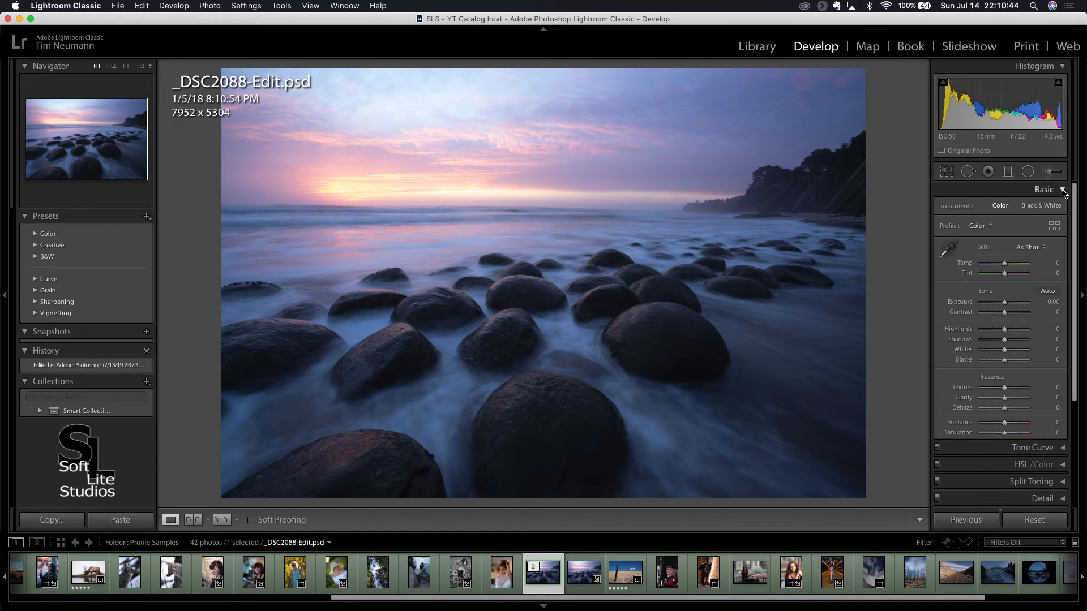
pyautogui.scroll(-3)
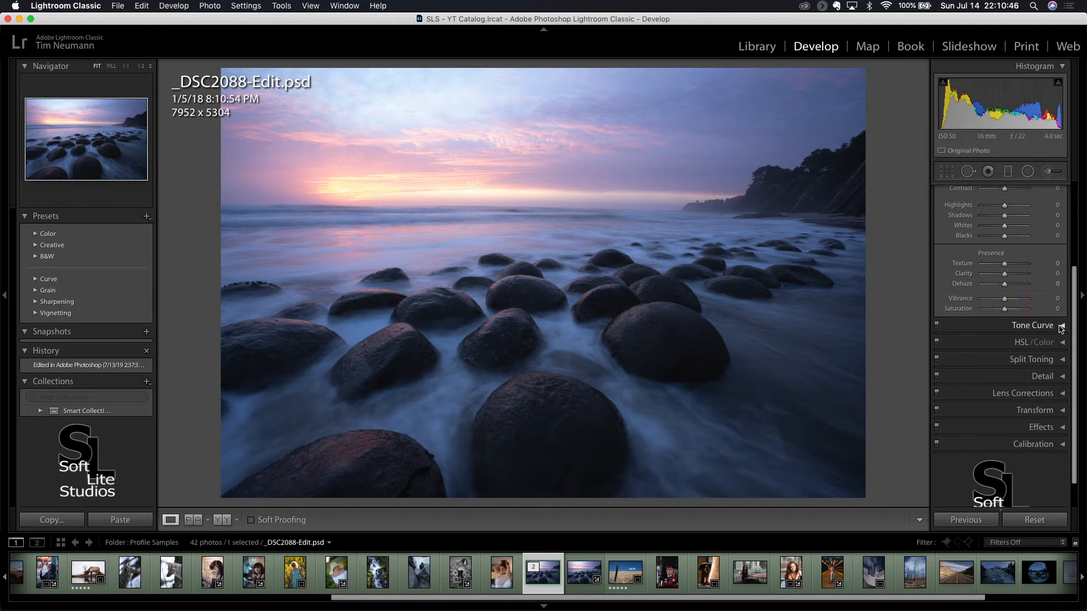
pyautogui.click(1032, 325)
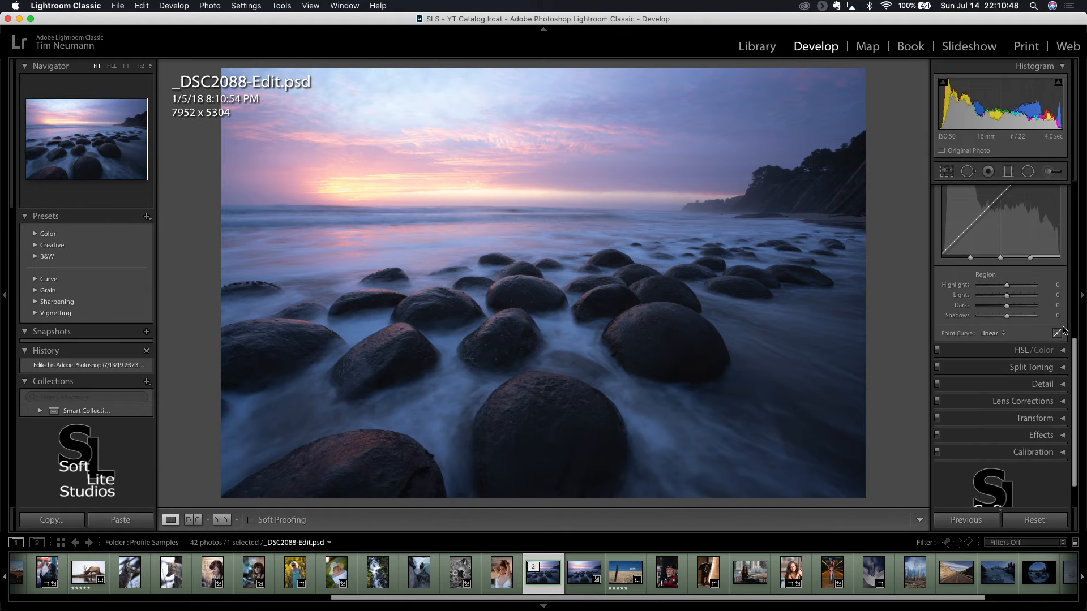
pyautogui.click(1035, 349)
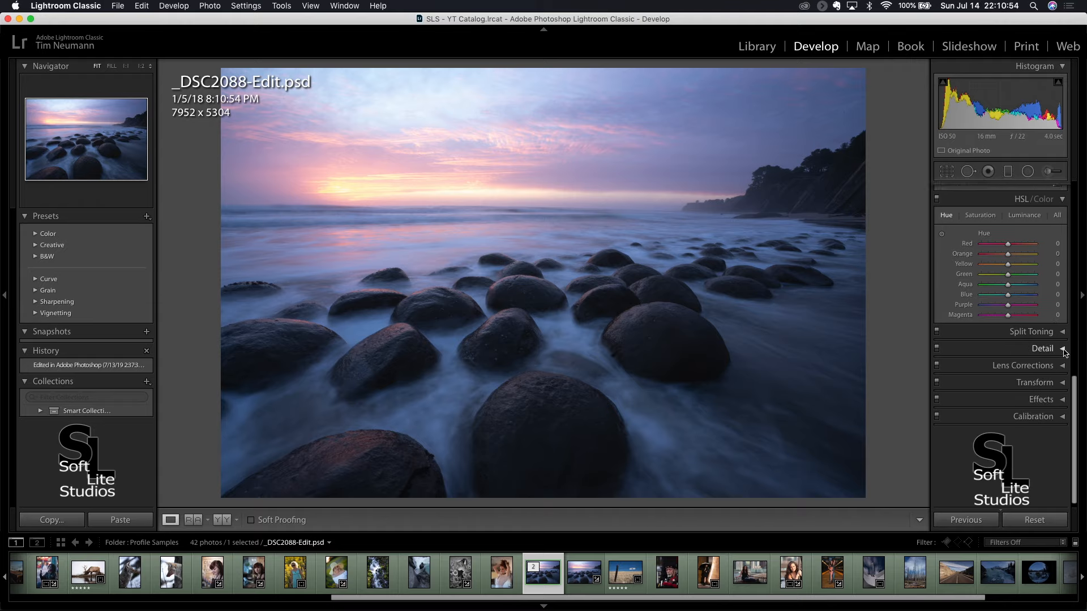
# Expand the Split Toning, Detail and Lens Corrections panels, scrolling down the panel list
pyautogui.click(1030, 331)
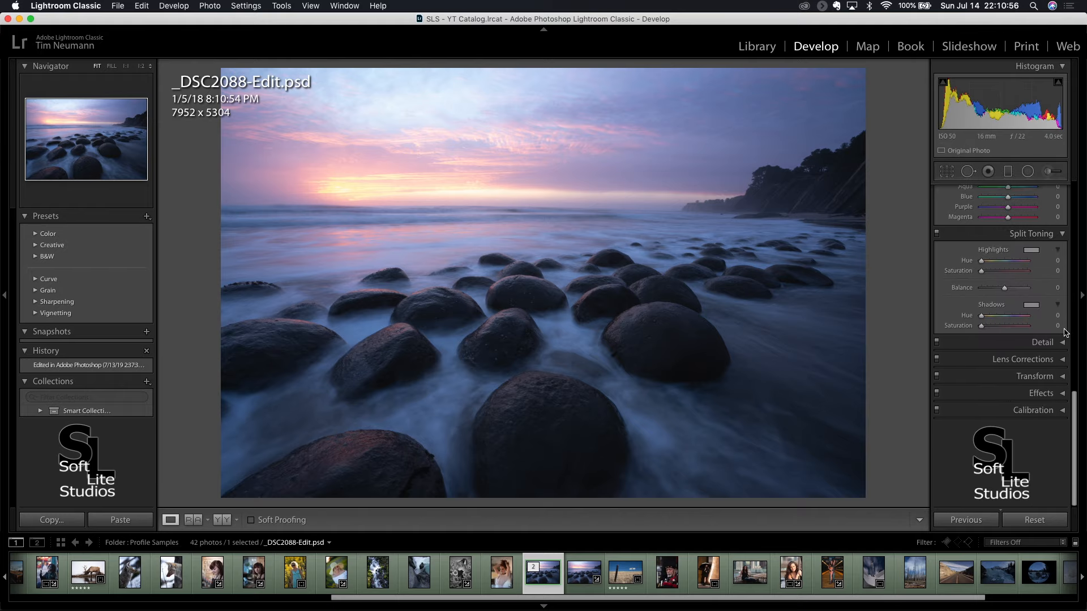
pyautogui.click(1041, 342)
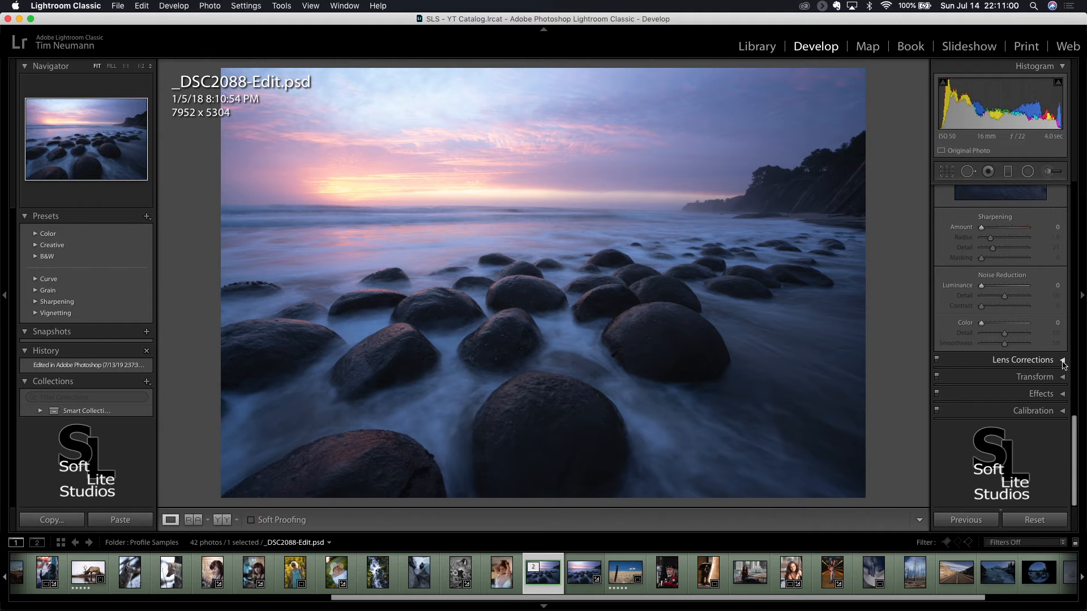
pyautogui.click(1030, 359)
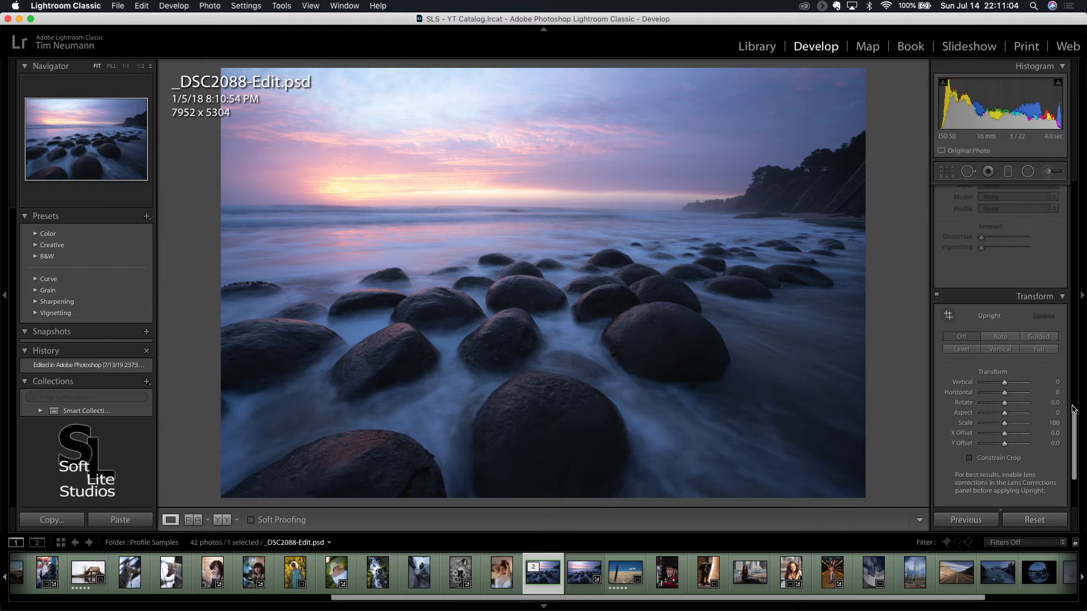
pyautogui.scroll(-3)
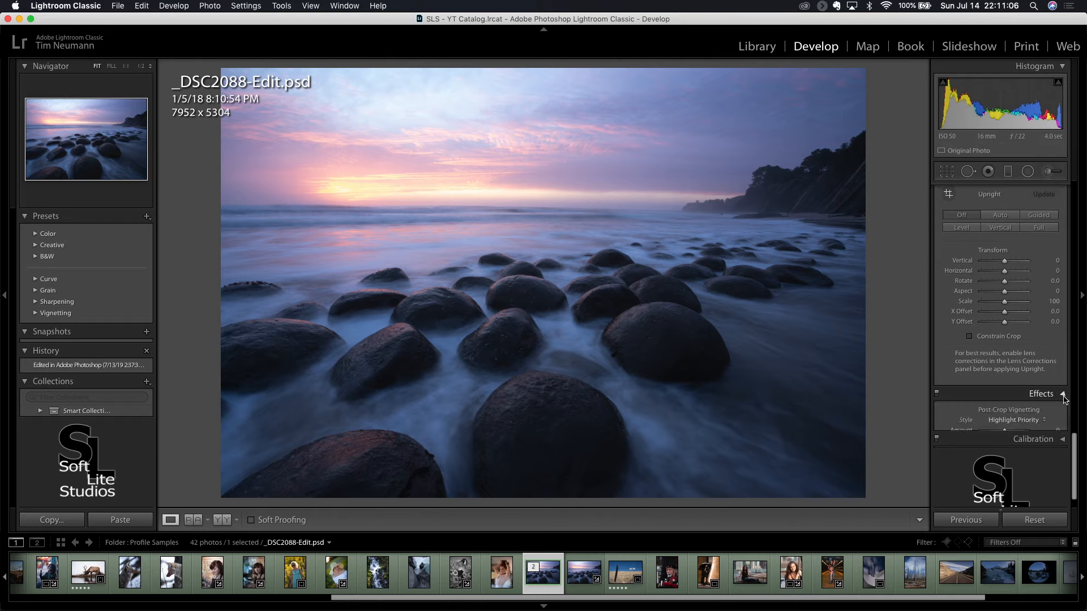
pyautogui.scroll(-3)
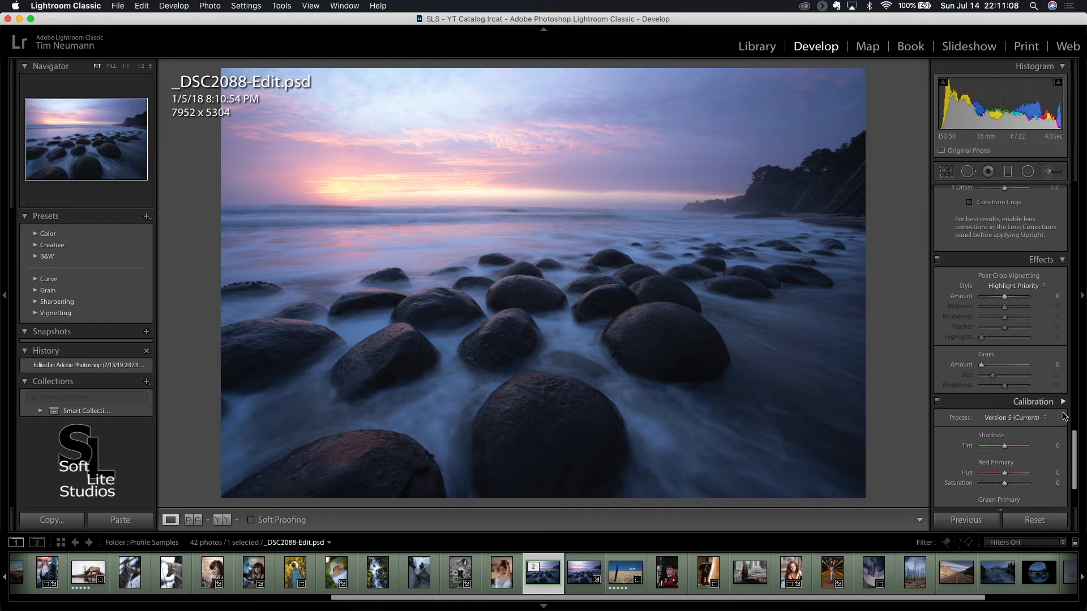
pyautogui.scroll(-3)
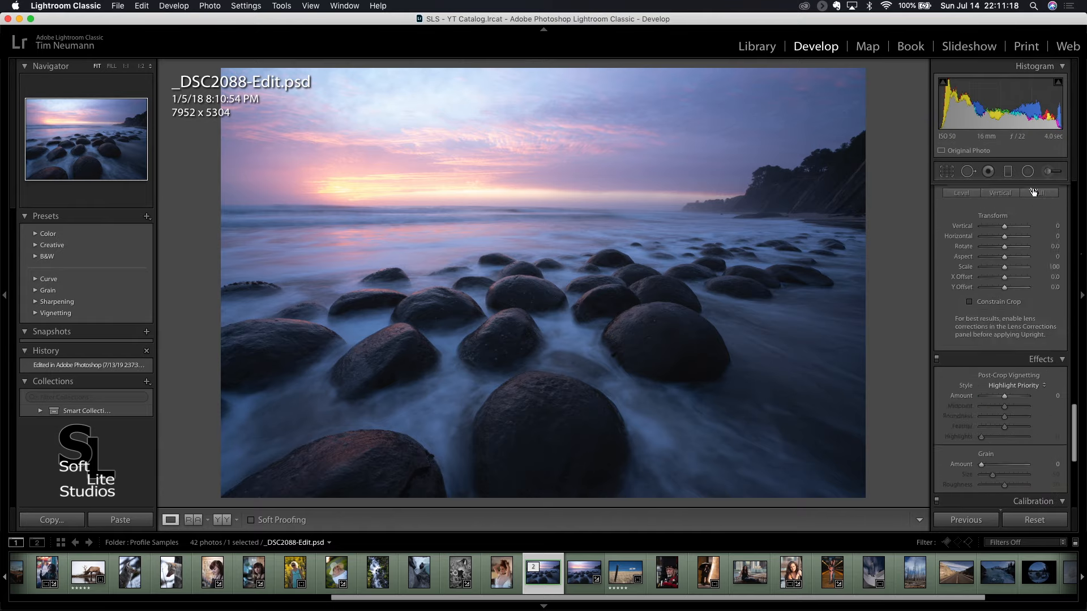
pyautogui.scroll(-3)
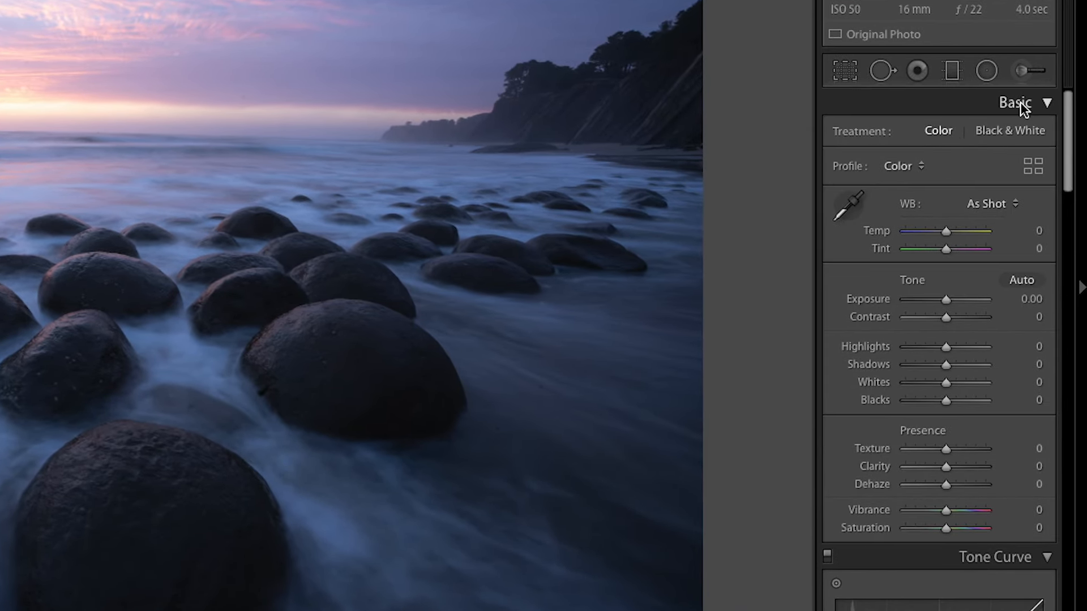
# Turn on Solo Mode from a Develop panel header's context menu, leaving only Basic expanded
pyautogui.rightClick(1016, 102)
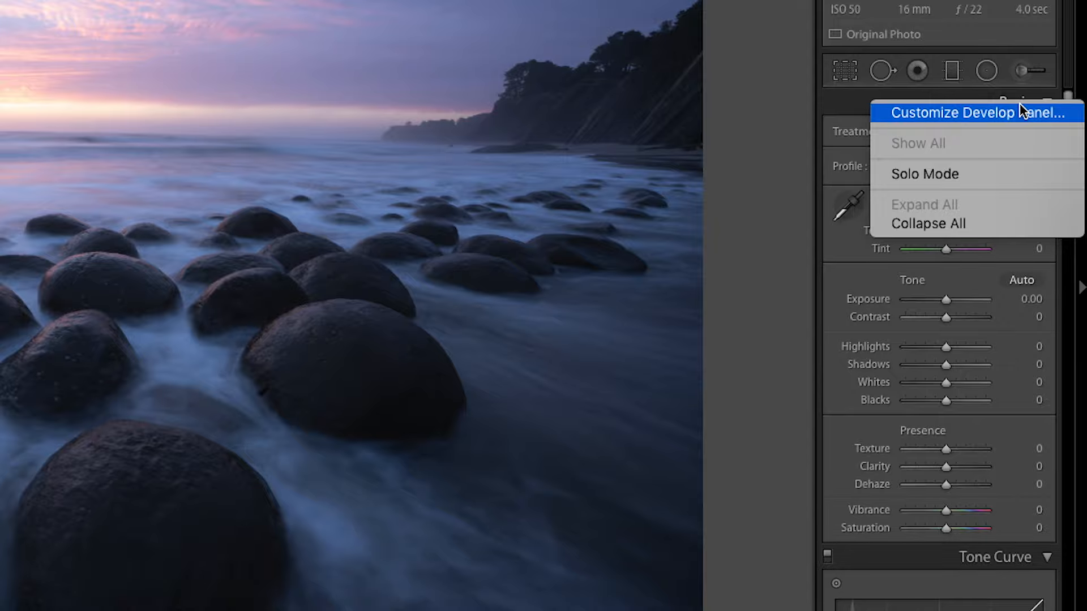
pyautogui.moveTo(923, 174)
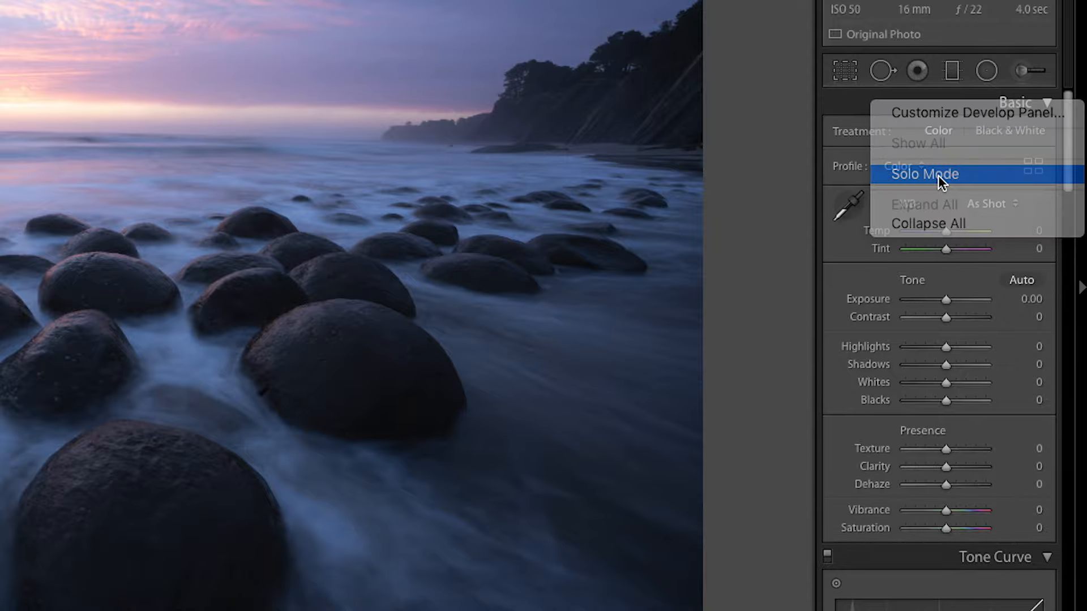
pyautogui.click(924, 173)
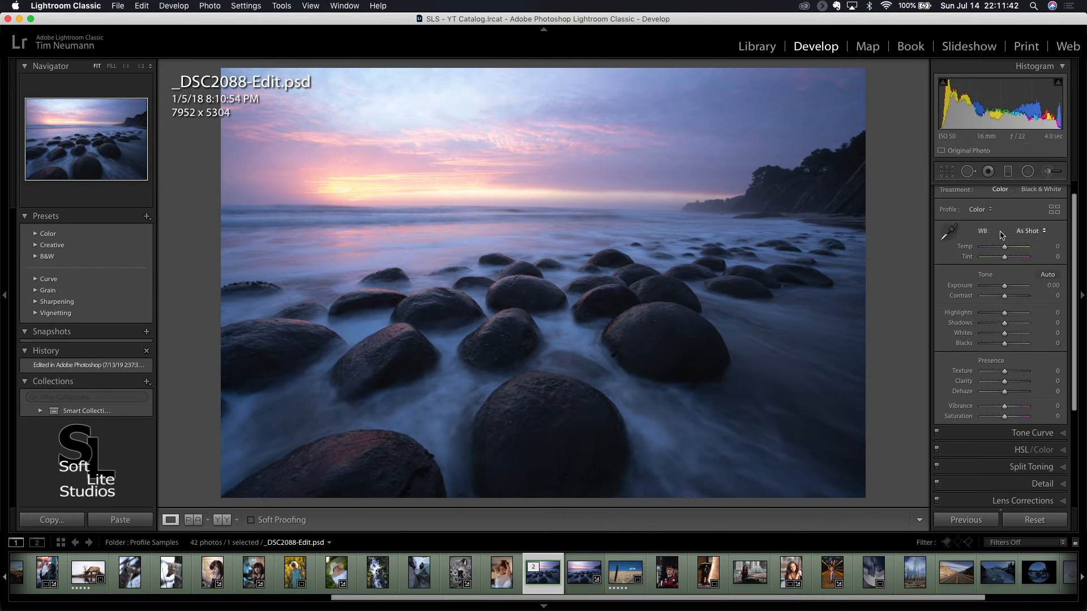
pyautogui.click(1044, 189)
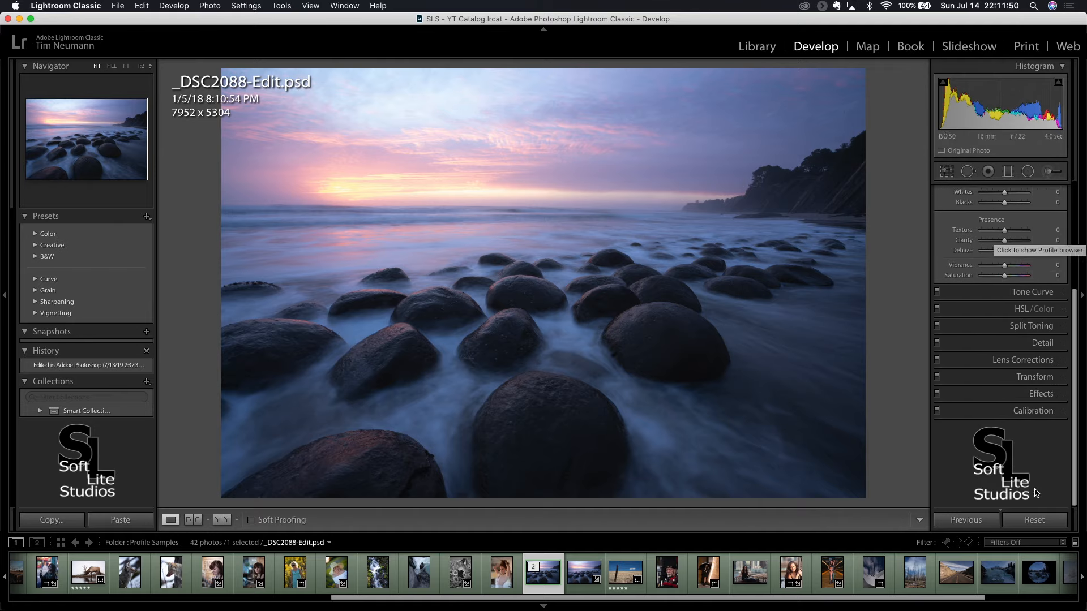
pyautogui.moveTo(1041, 343)
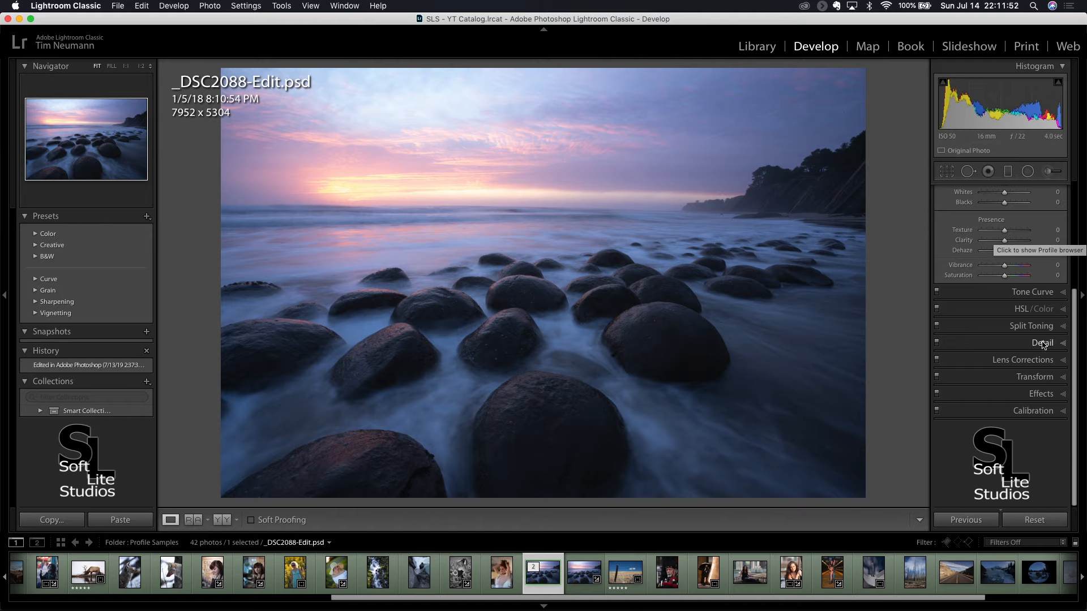
# Open Detail, then HSL/Color, each collapsing the previously open panel
pyautogui.click(1043, 189)
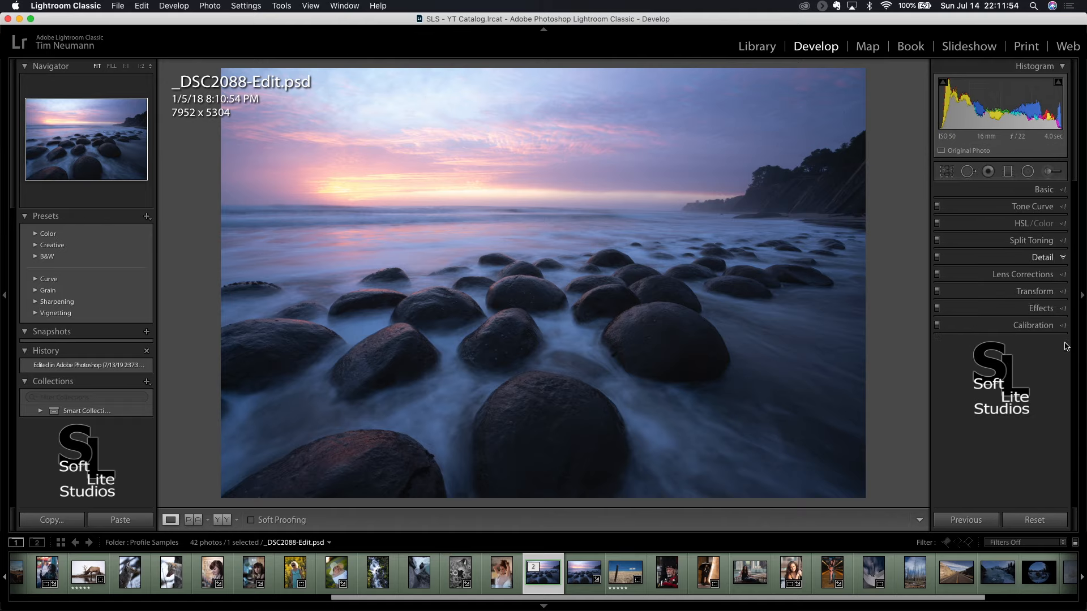
pyautogui.click(1042, 257)
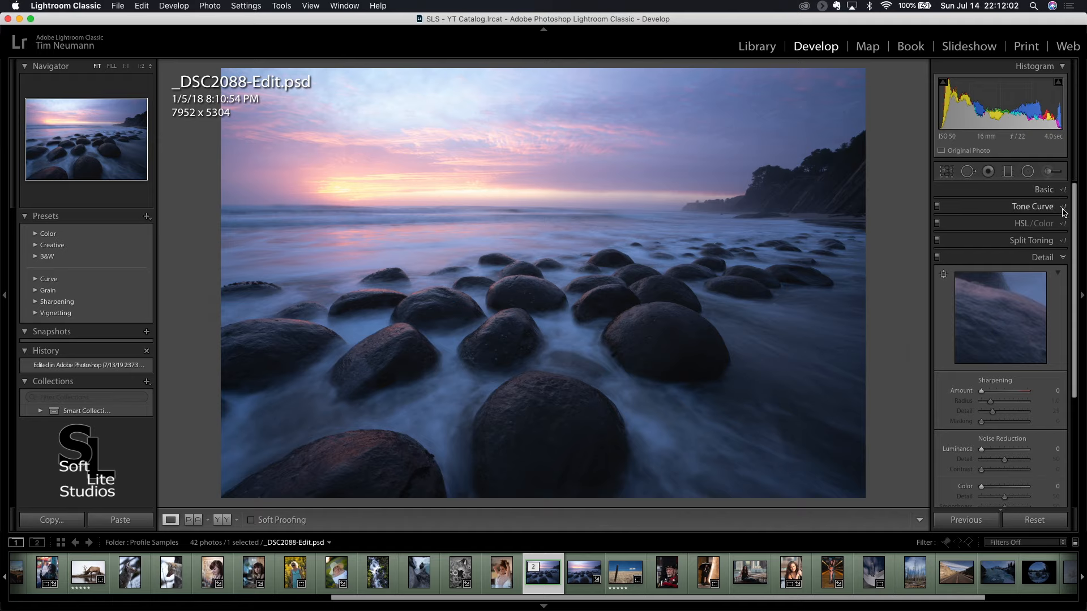
pyautogui.click(1031, 206)
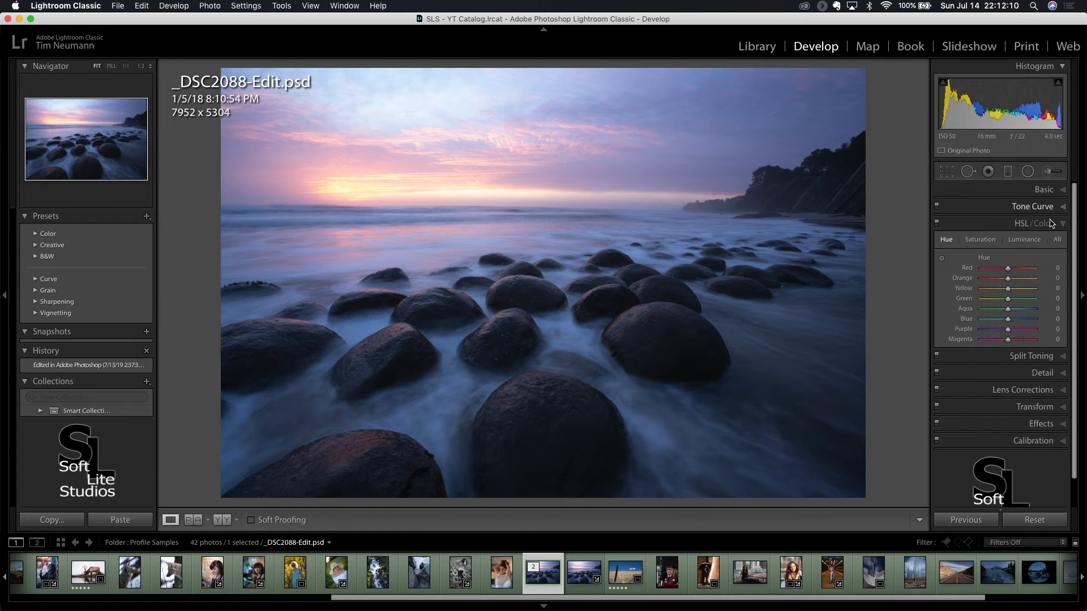
pyautogui.click(1043, 189)
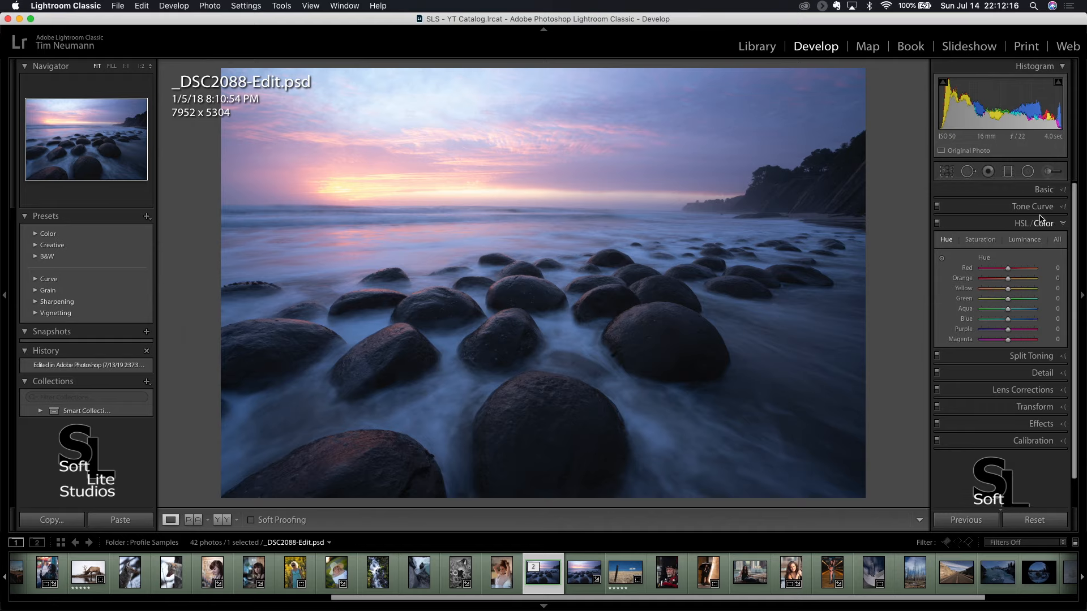
pyautogui.moveTo(1062, 408)
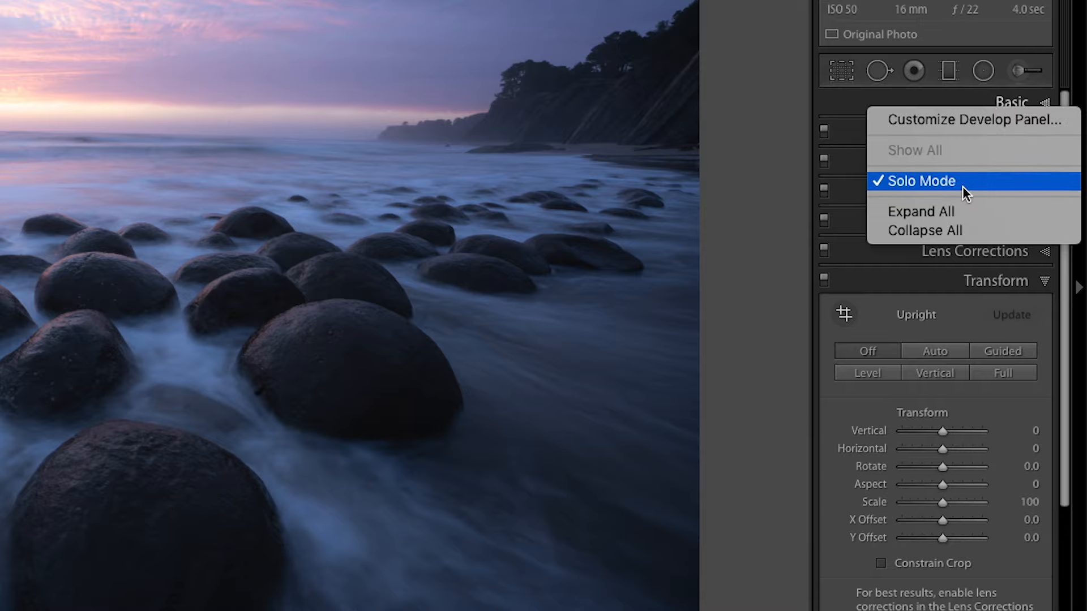
pyautogui.moveTo(958, 194)
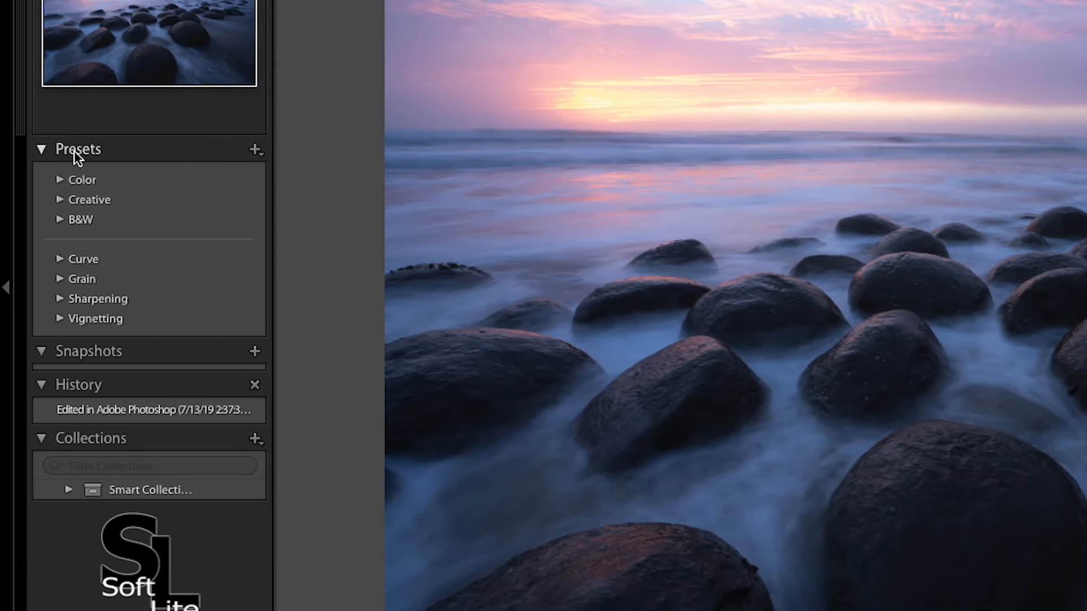
pyautogui.rightClick(77, 149)
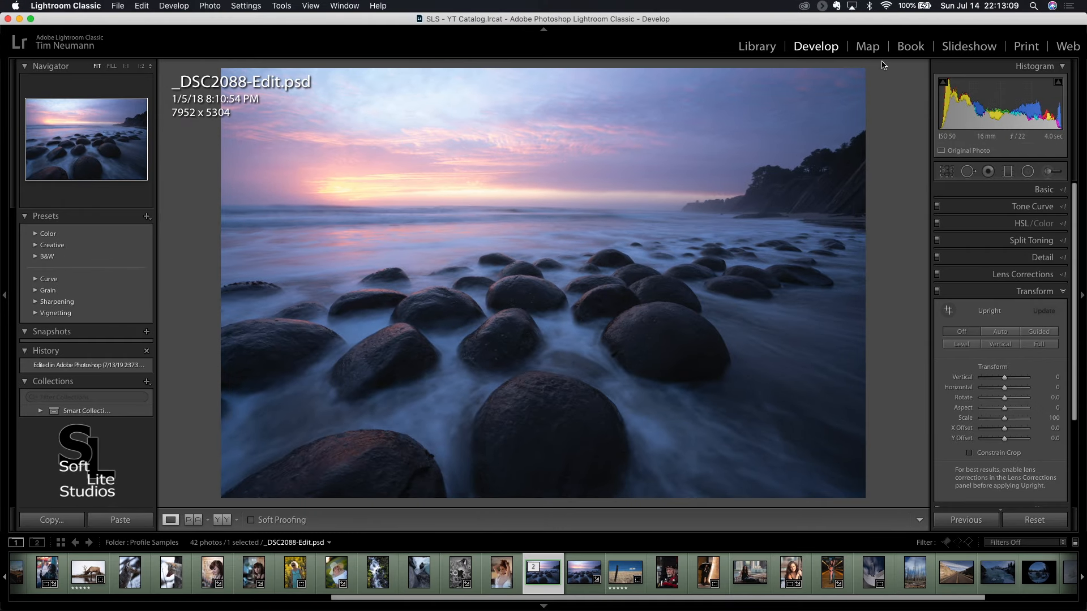
# Switch to the Book module and enable Solo Mode for its right-side panels
pyautogui.click(909, 47)
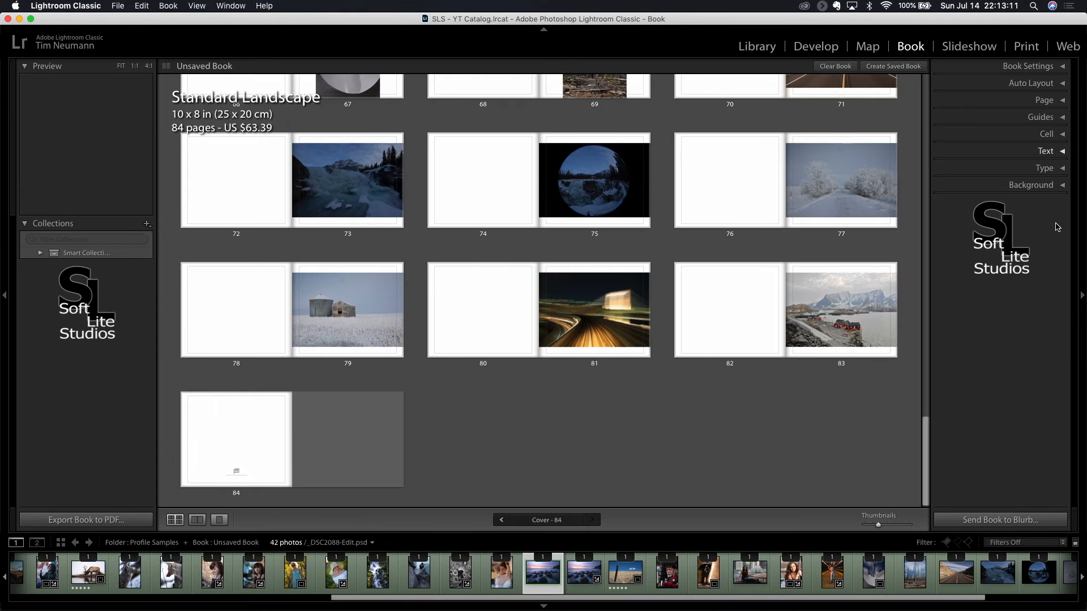
pyautogui.moveTo(95, 268)
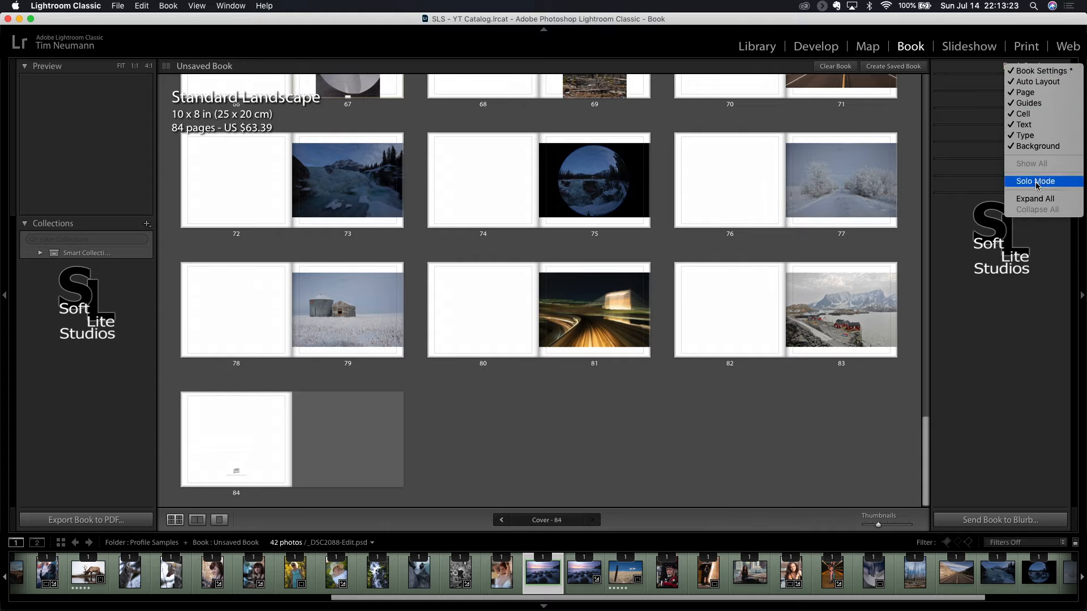
pyautogui.click(1035, 181)
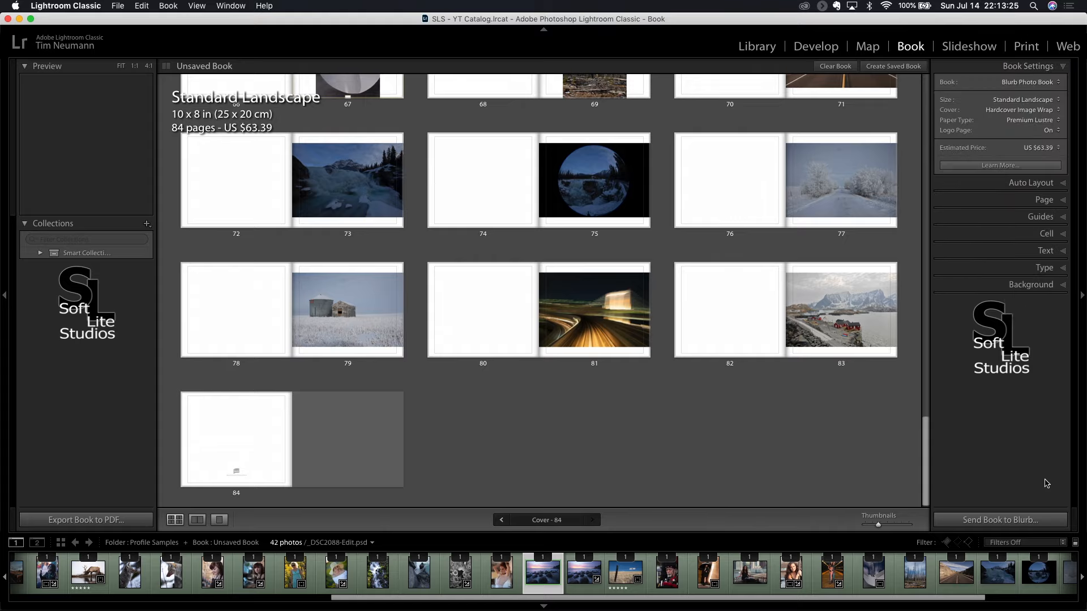
pyautogui.moveTo(815, 46)
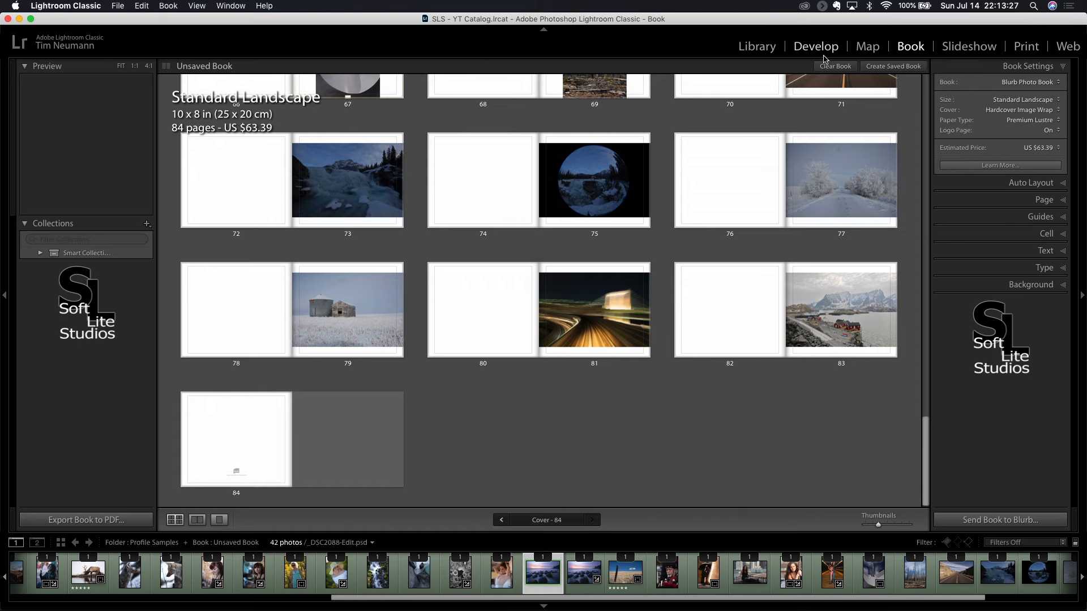
# Switch back to the Develop module showing the beach sunset photo
pyautogui.click(815, 46)
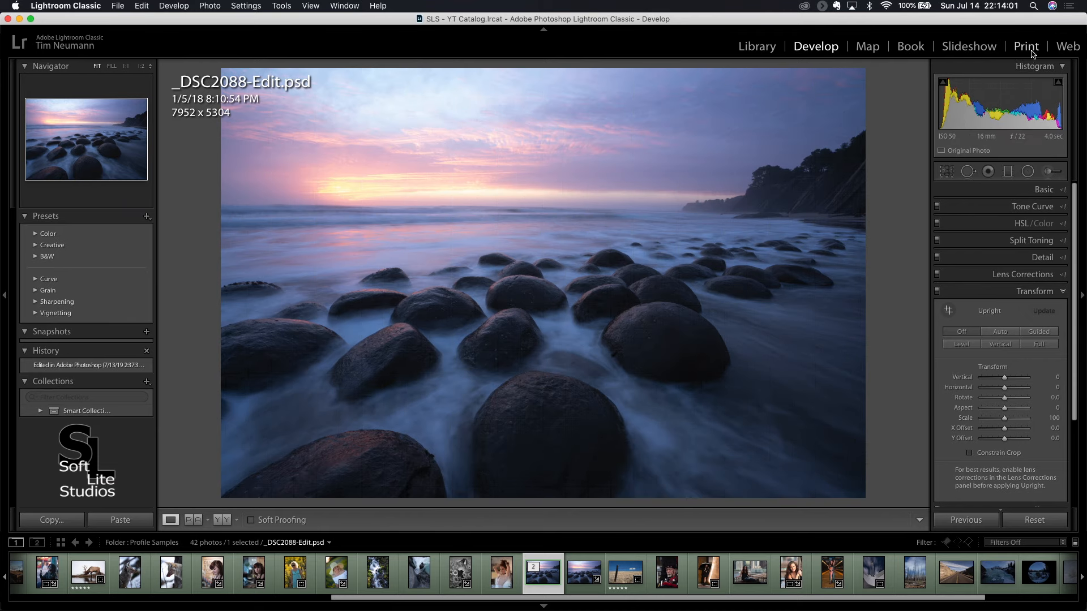
pyautogui.moveTo(1067, 46)
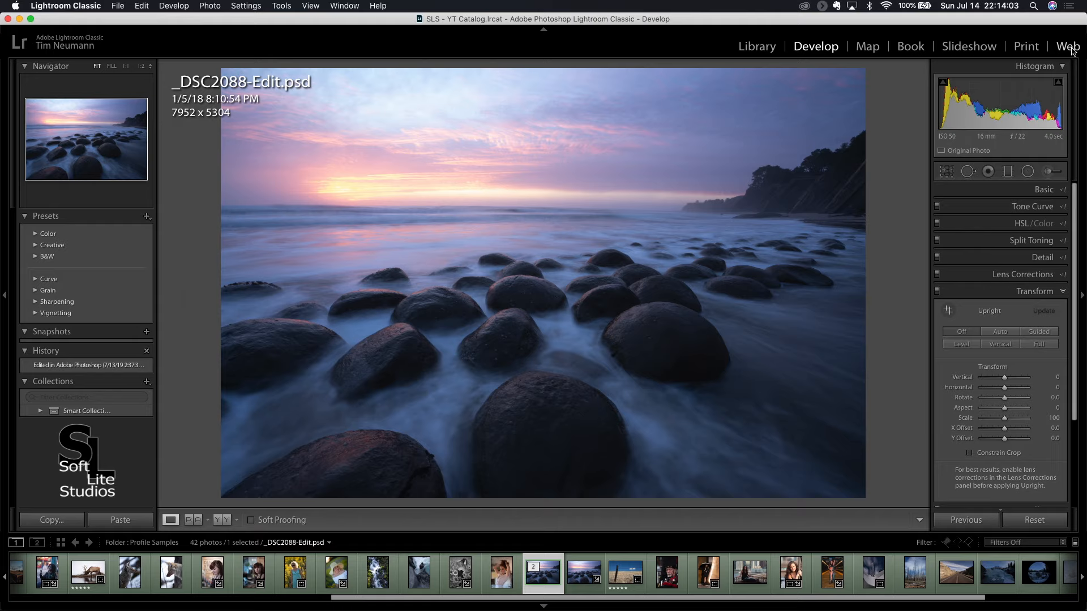
pyautogui.moveTo(18, 360)
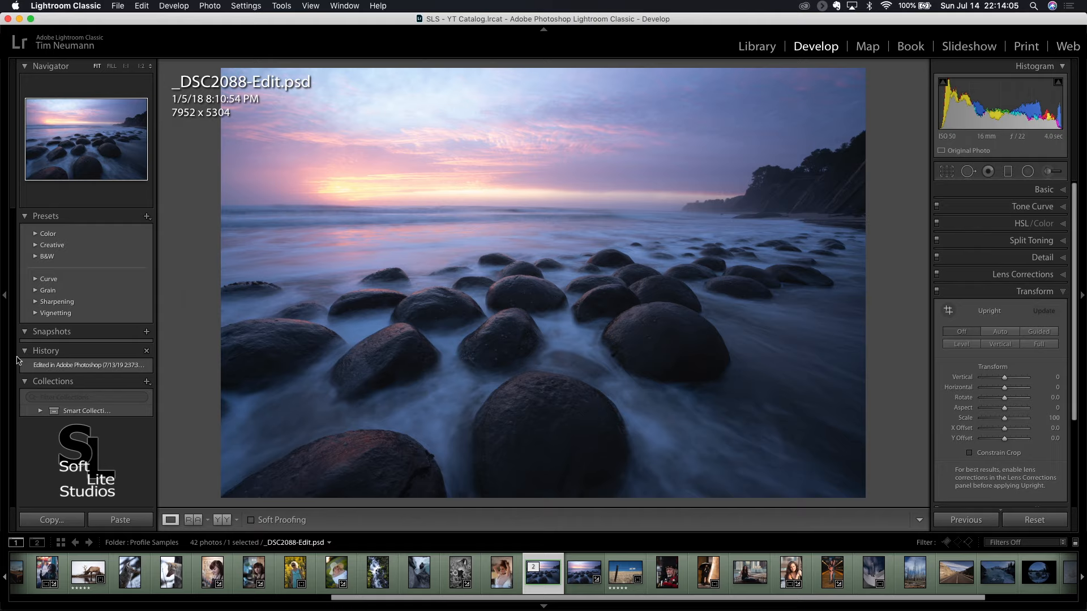
pyautogui.moveTo(58, 219)
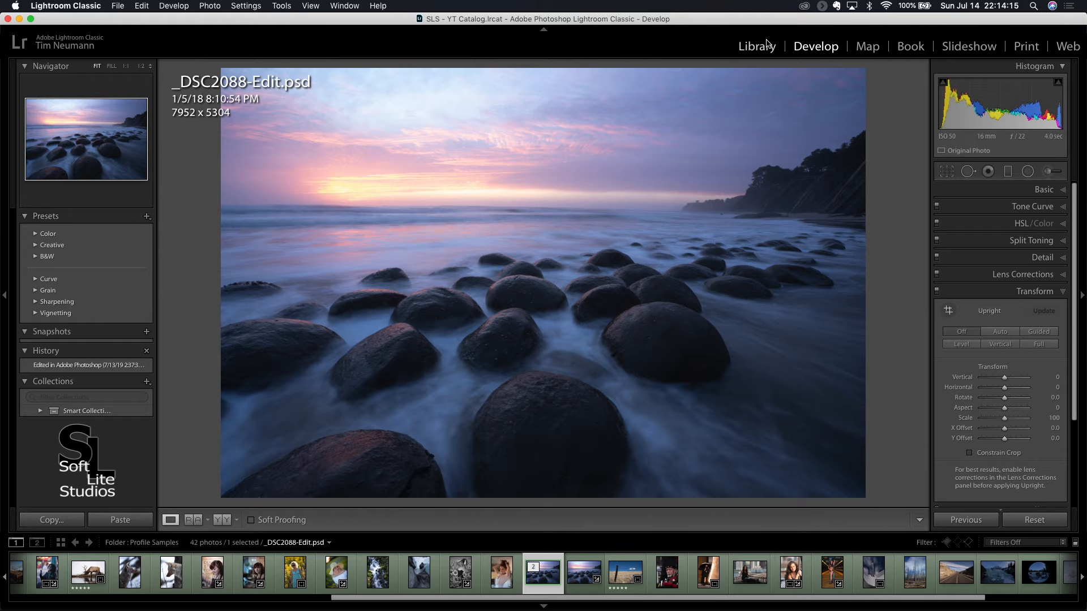
# Switch to the Library grid and collapse the Keywording panel to reveal Metadata
pyautogui.click(756, 46)
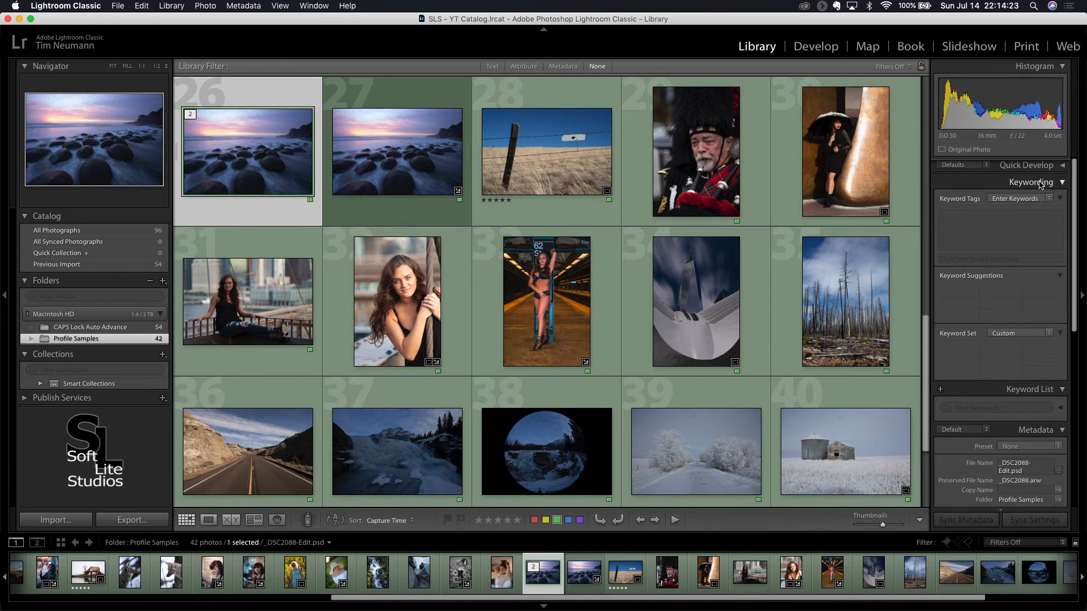
pyautogui.moveTo(1028, 188)
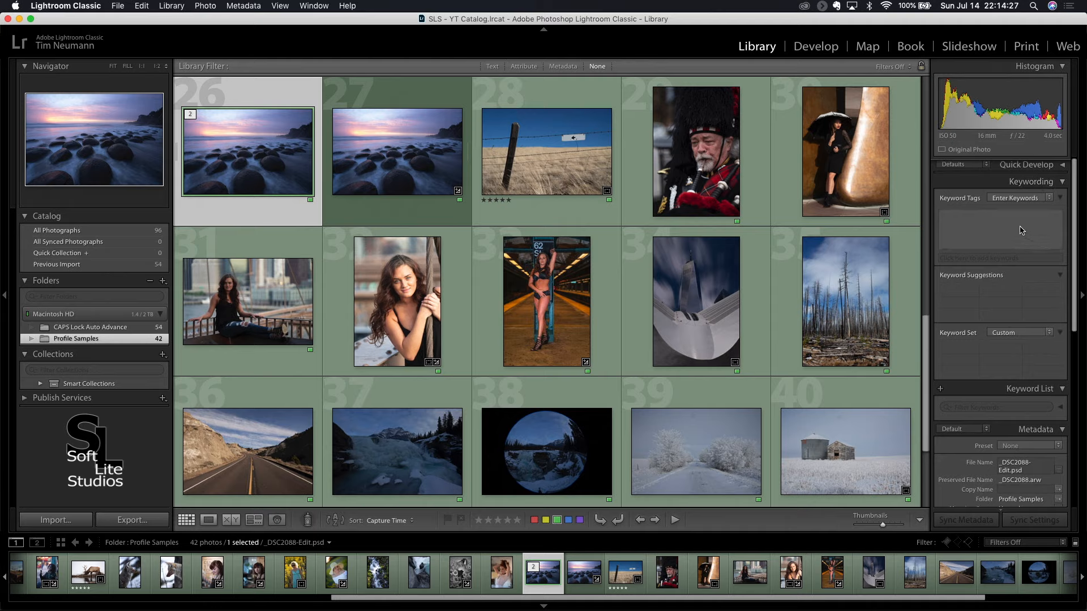
pyautogui.click(1031, 181)
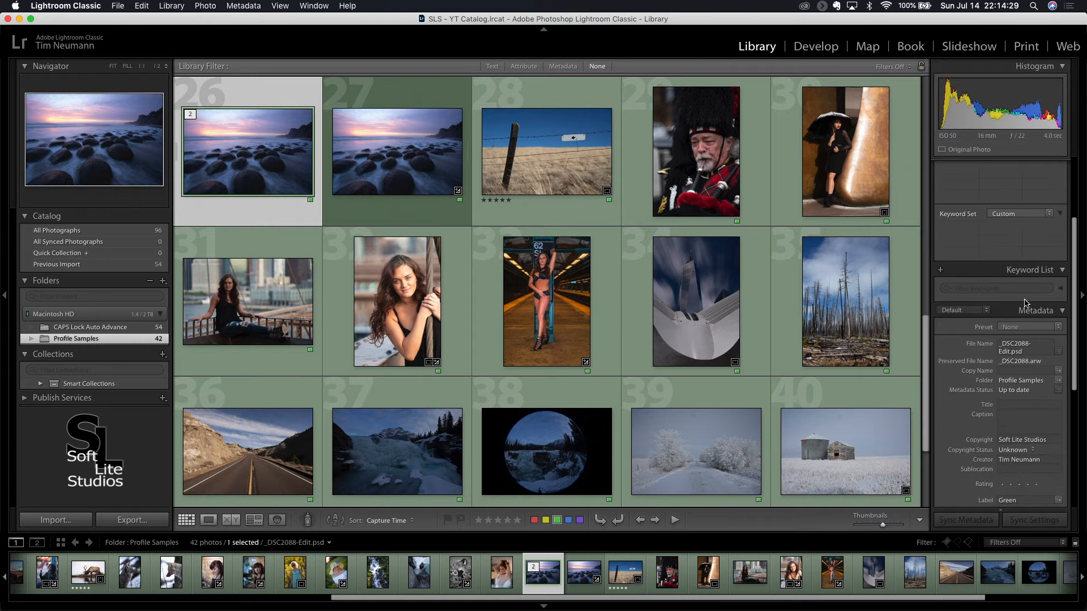